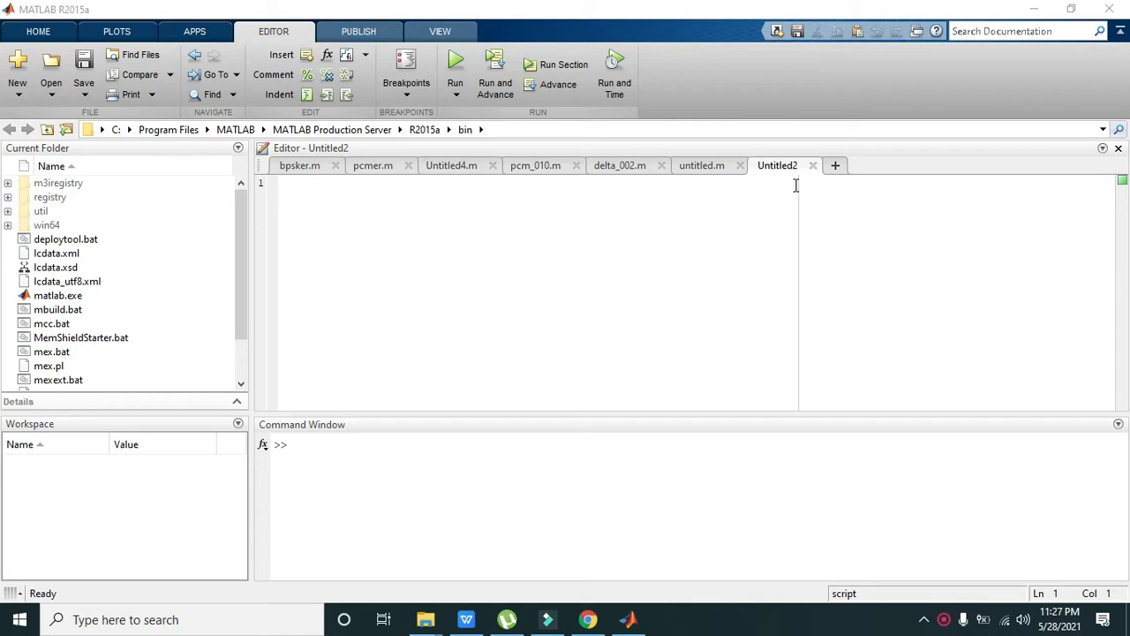
- Add a blank second line to the Untitled2 script, then cancel Save As to leave it unsaved
left_click(740, 203)
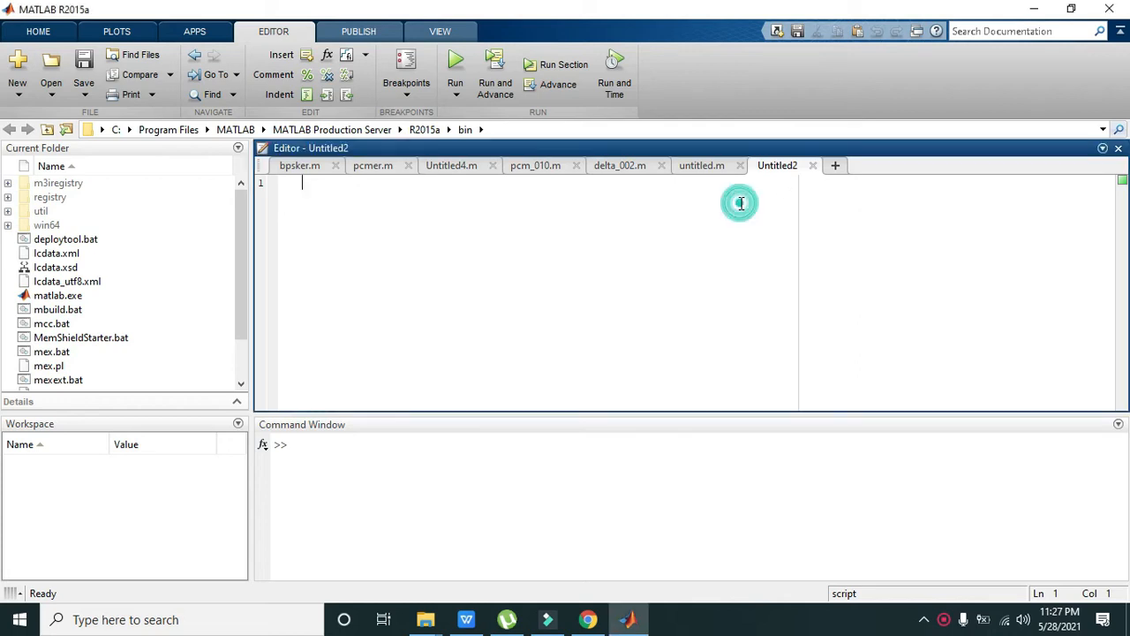
key("enter")
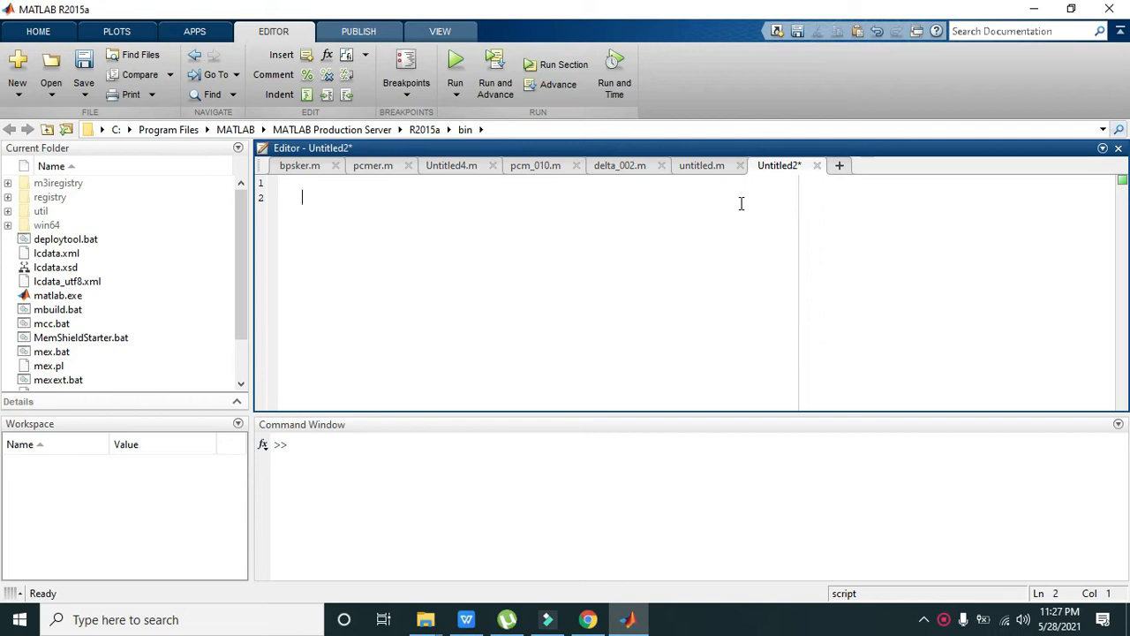
mouse_move(642, 264)
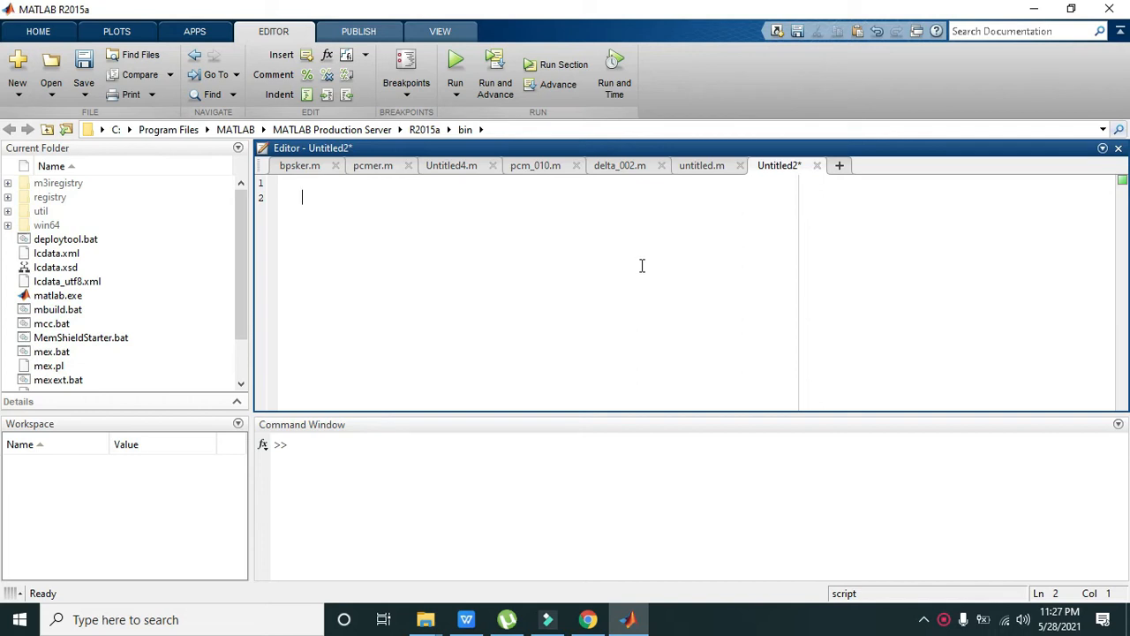
left_click(84, 65)
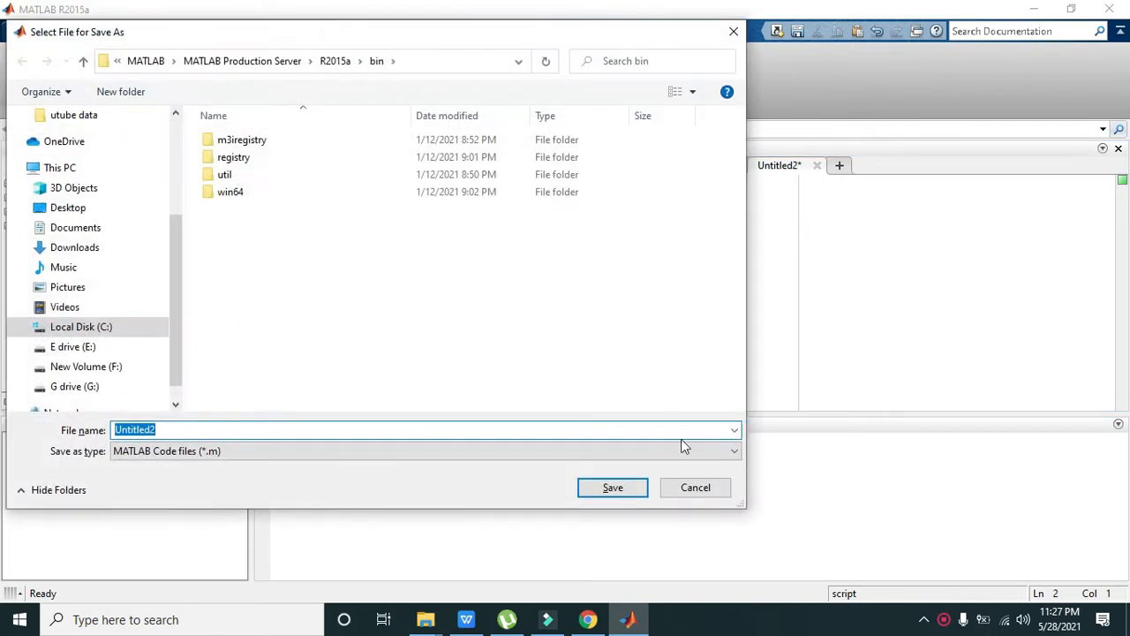
left_click(695, 487)
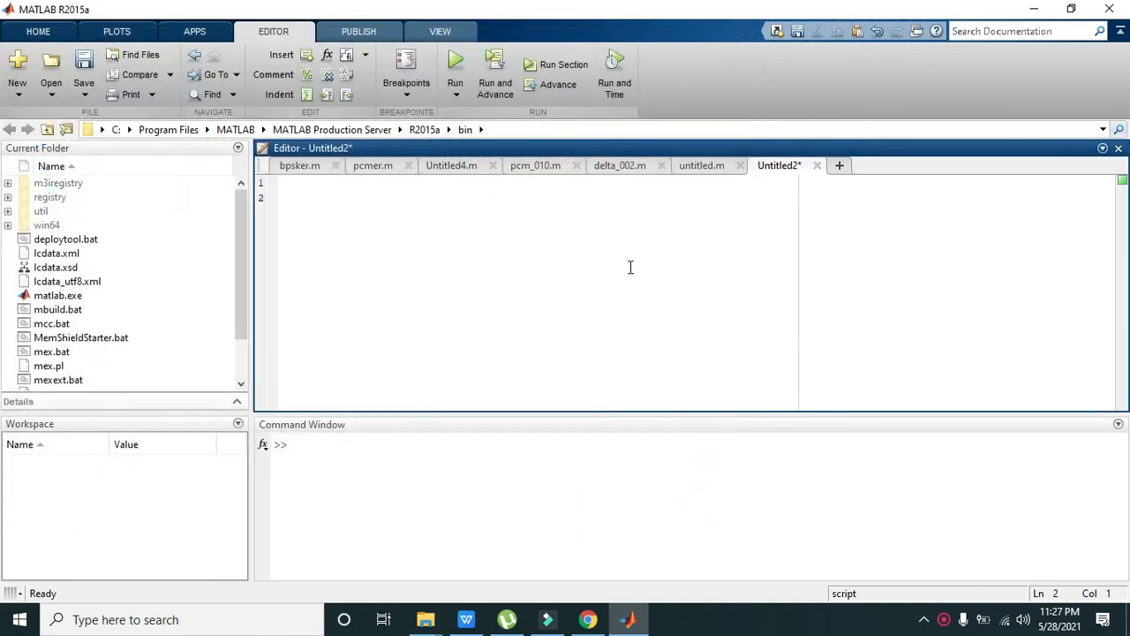
mouse_move(633, 263)
type("guide")
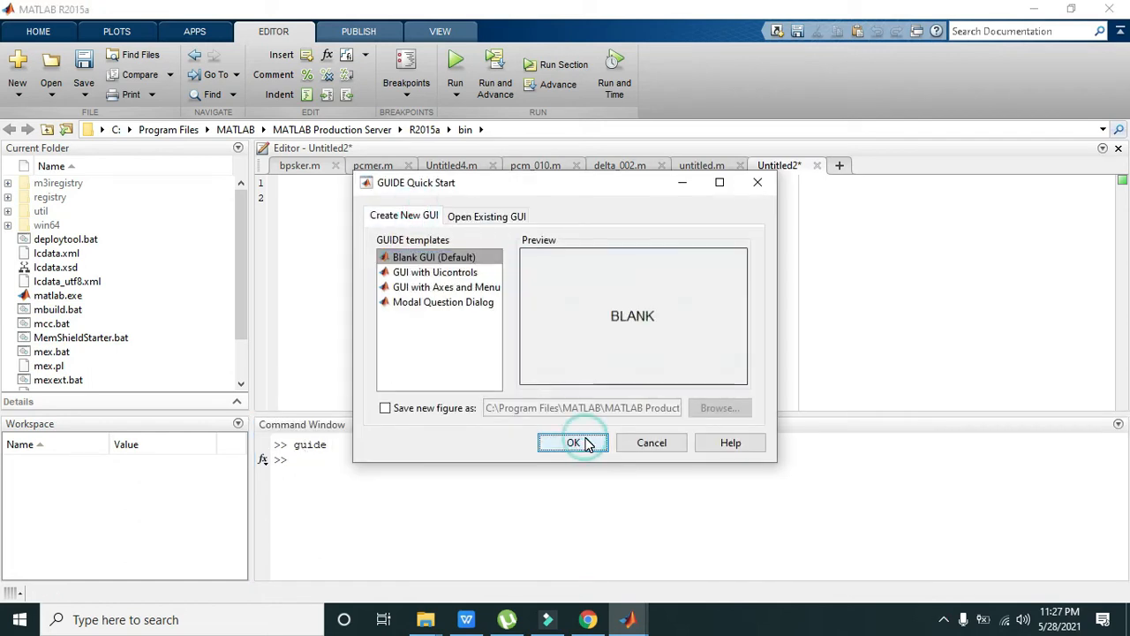
- Create a Blank GUI (Default) layout, maximize it, and right-click the placed push button
left_click(573, 443)
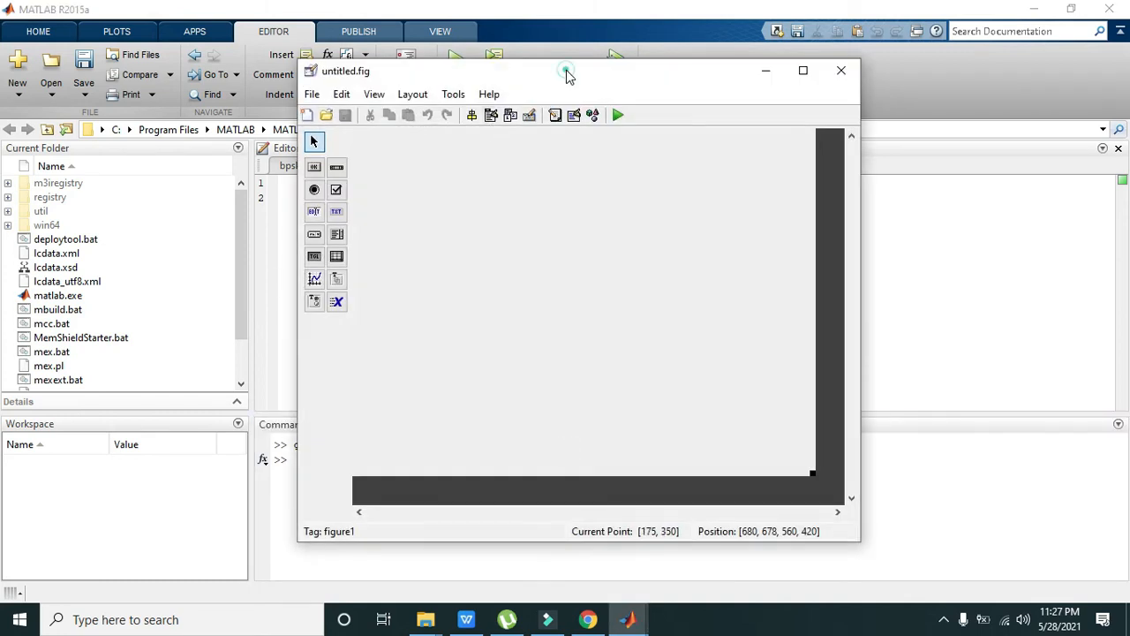
left_click(802, 70)
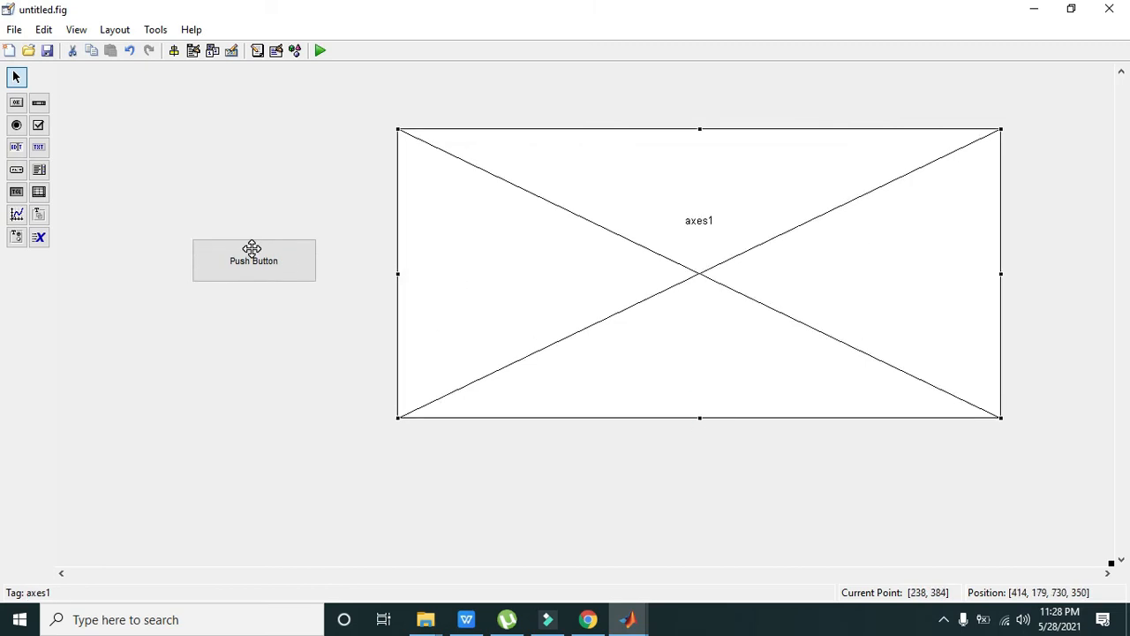
right_click(253, 260)
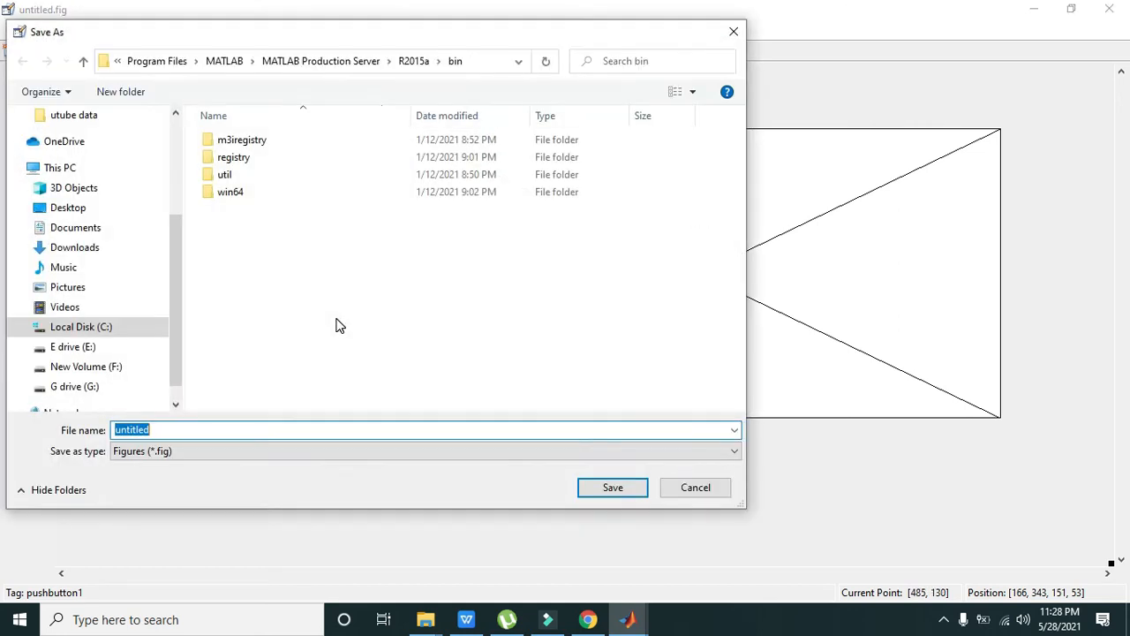
- Save the GUI as 'runner' in the user folder, opening the pushbutton1 callback code
type("runn")
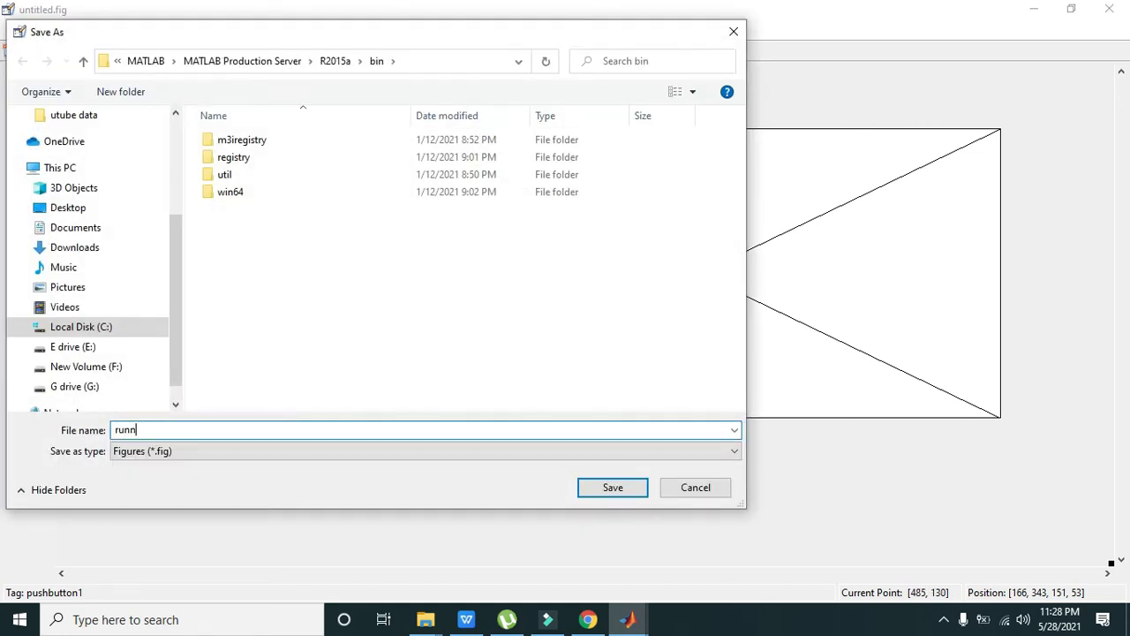
left_click(612, 488)
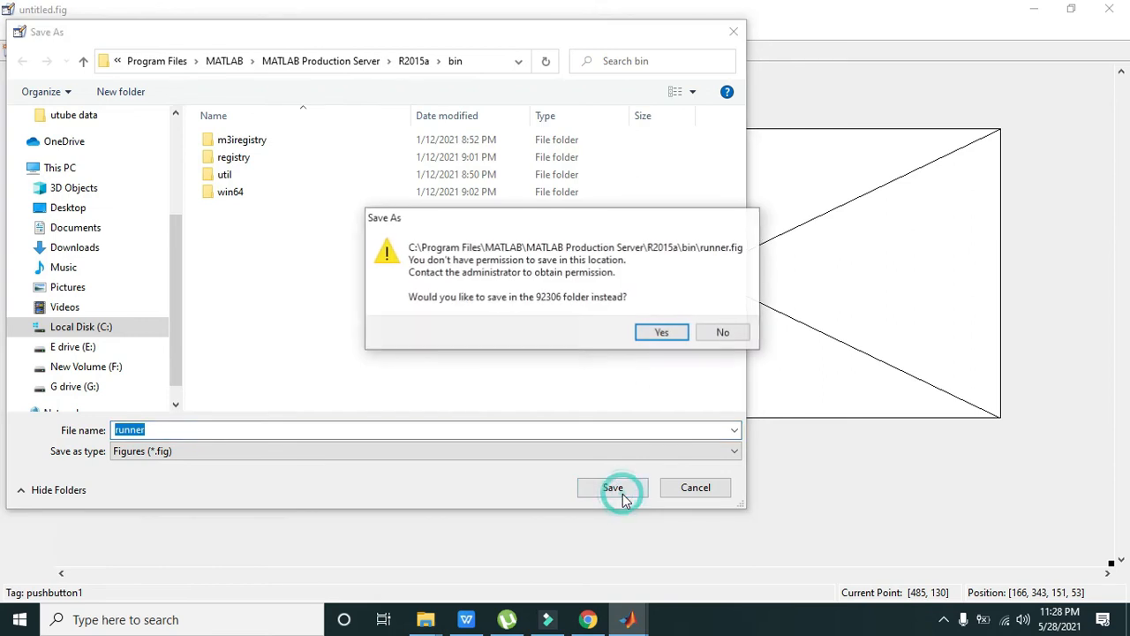
left_click(661, 331)
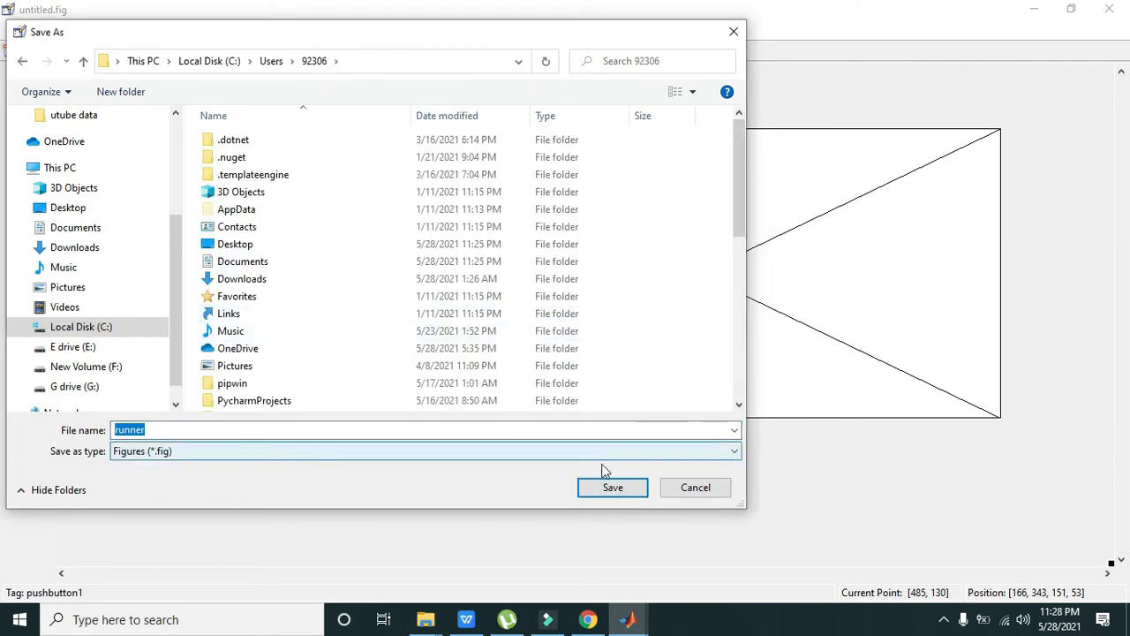
left_click(612, 487)
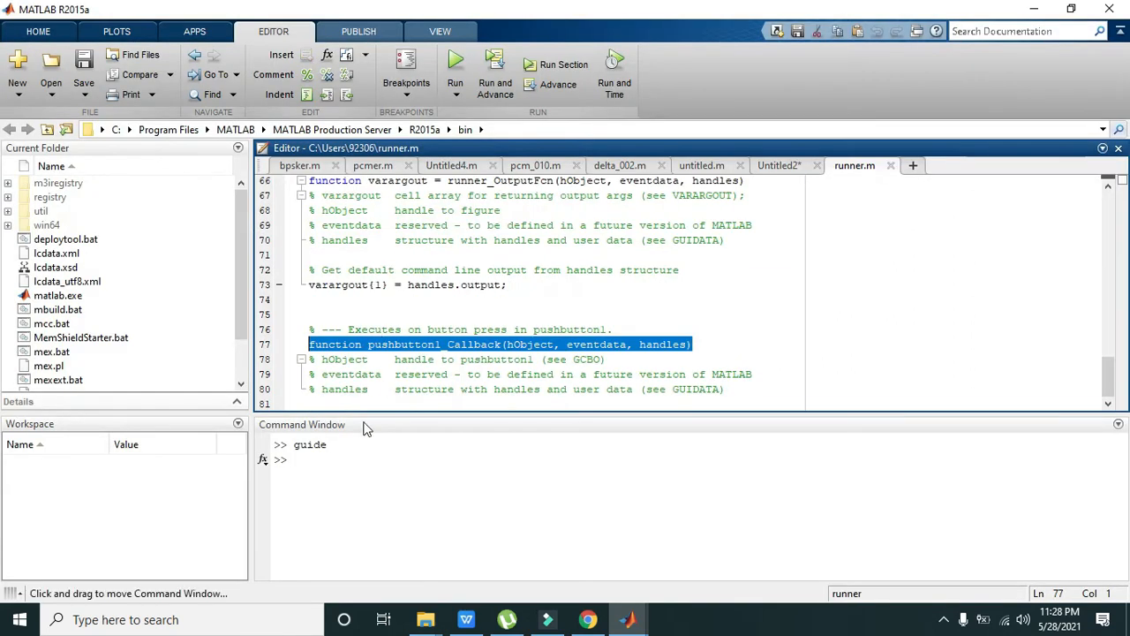
- In pushbutton1_Callback, define x = [1:0.1:10] and y = sin(x)
type("x=")
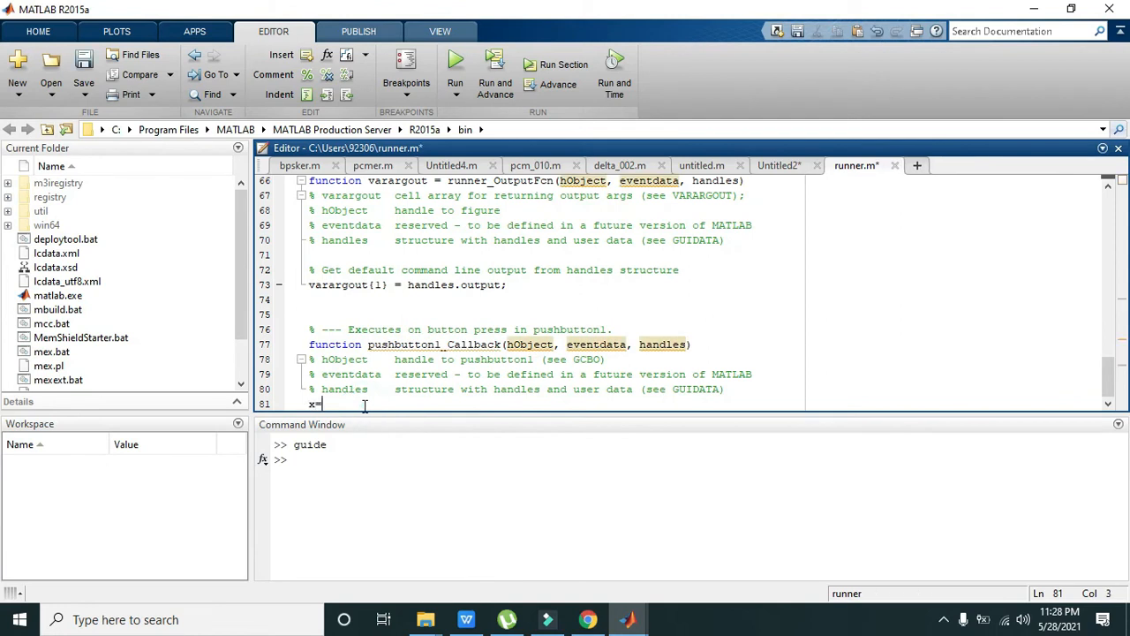
type("[1")
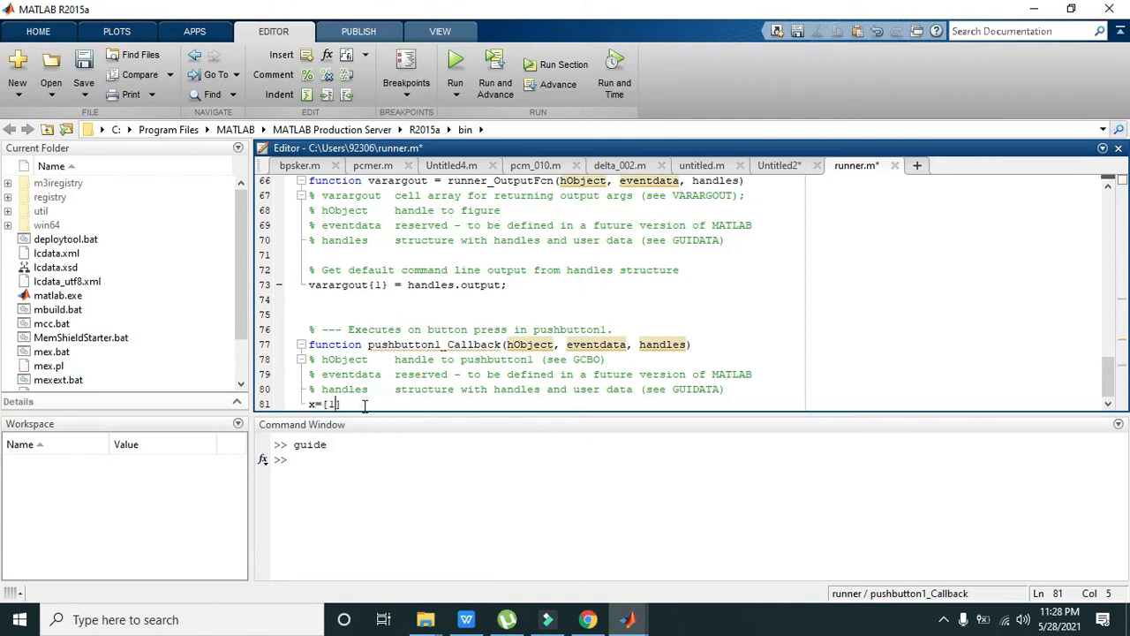
type(":0.1:10")
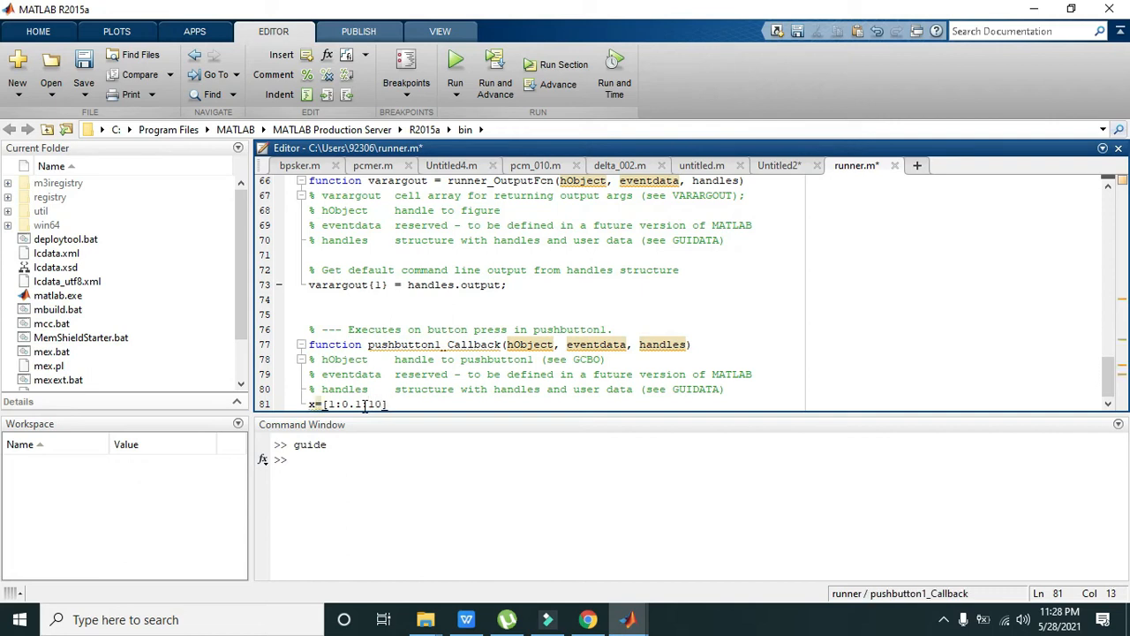
key("enter")
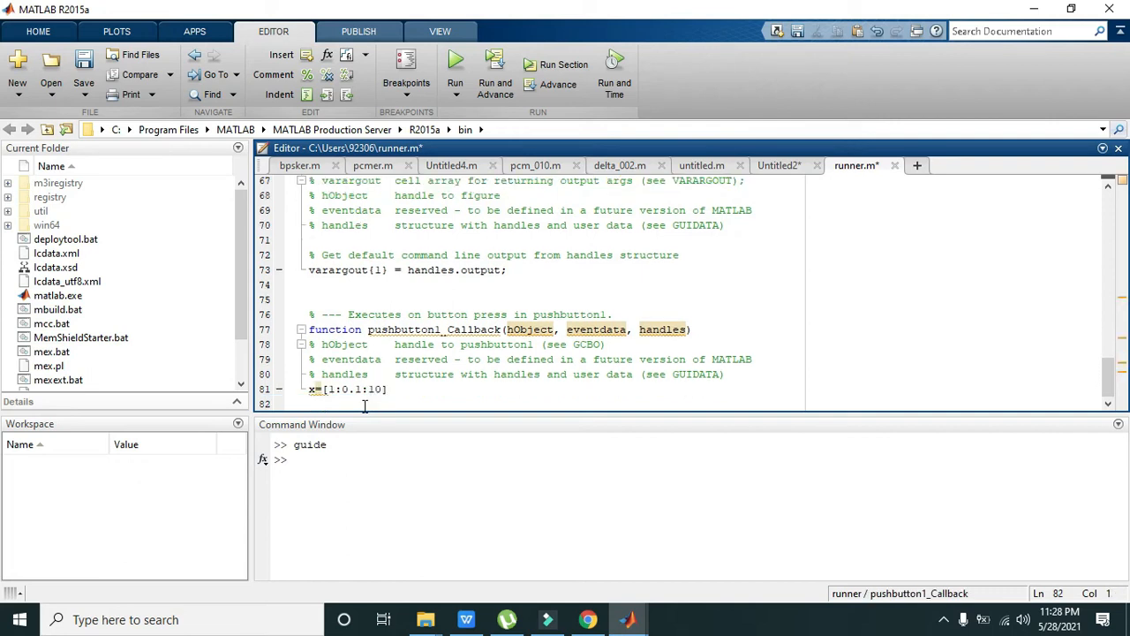
type("y")
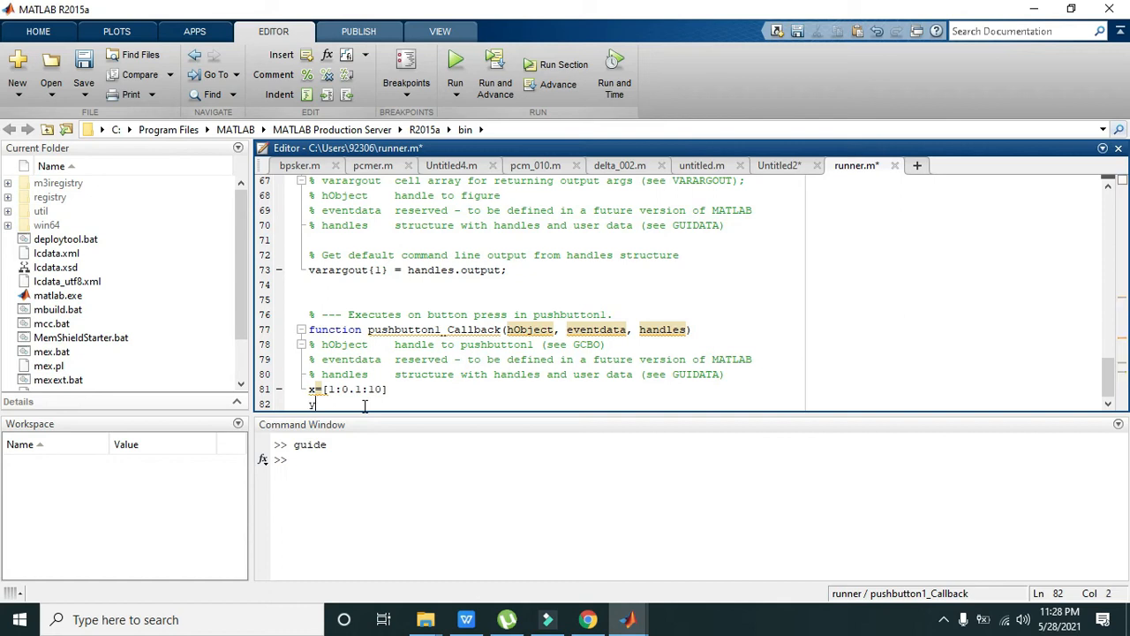
type("=sin()")
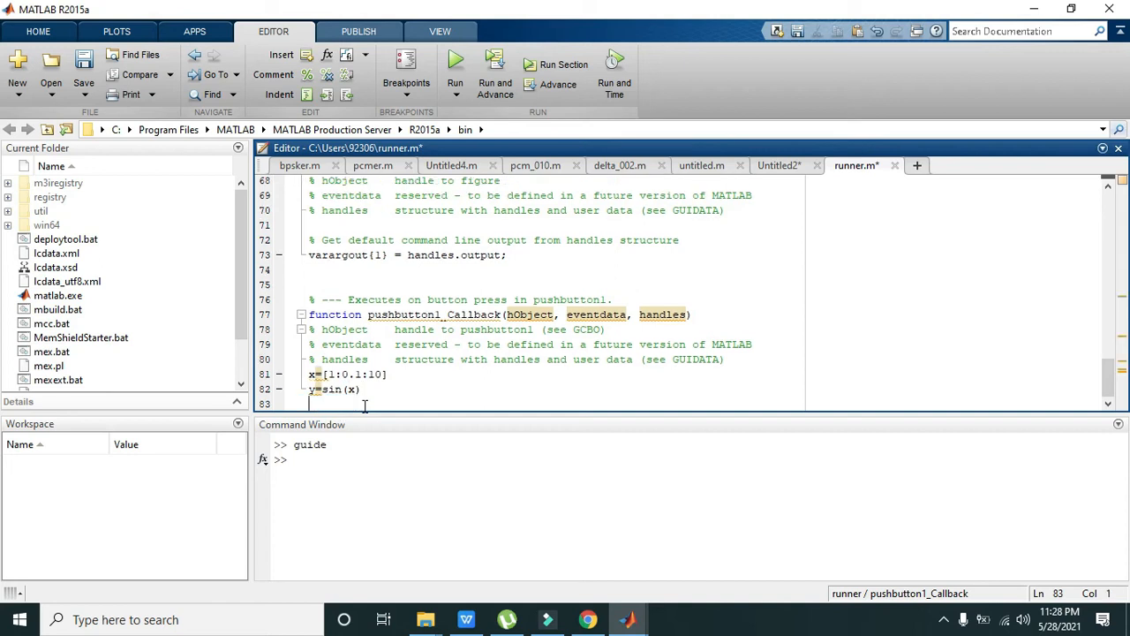
- Add plot(x,y), then run the runner GUI to test it and close it
type("plot()")
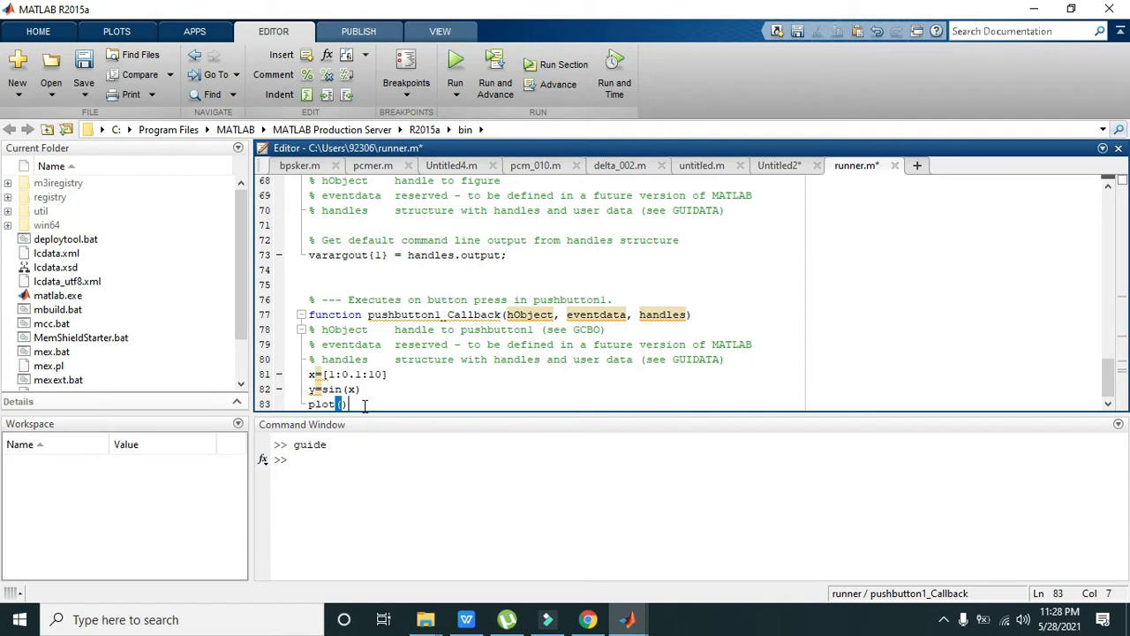
type("x,y")
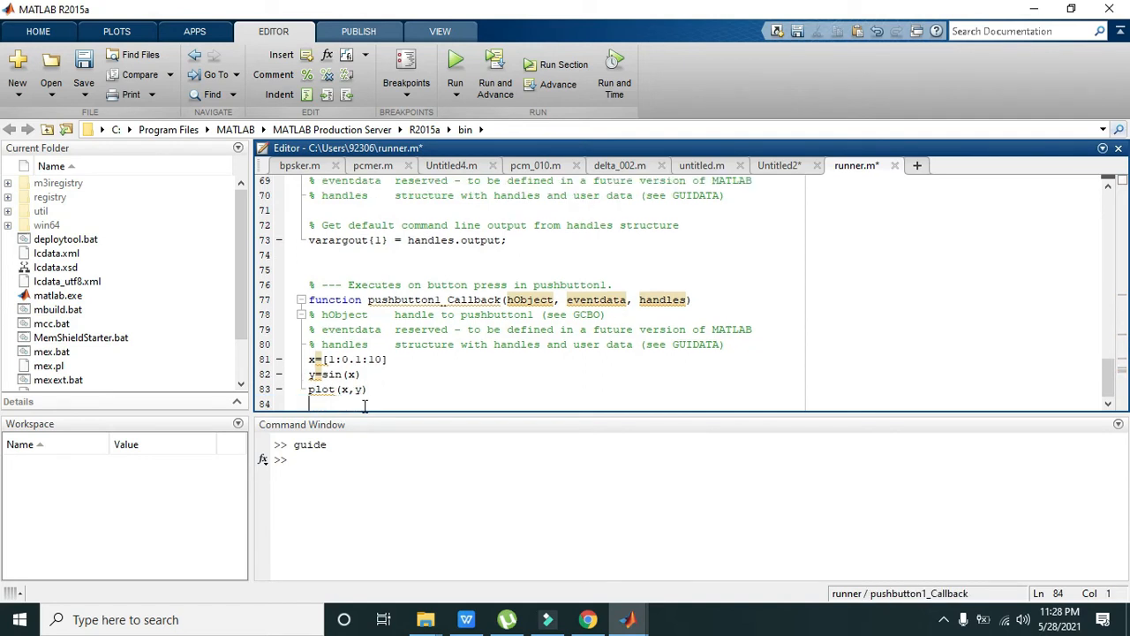
left_click(452, 63)
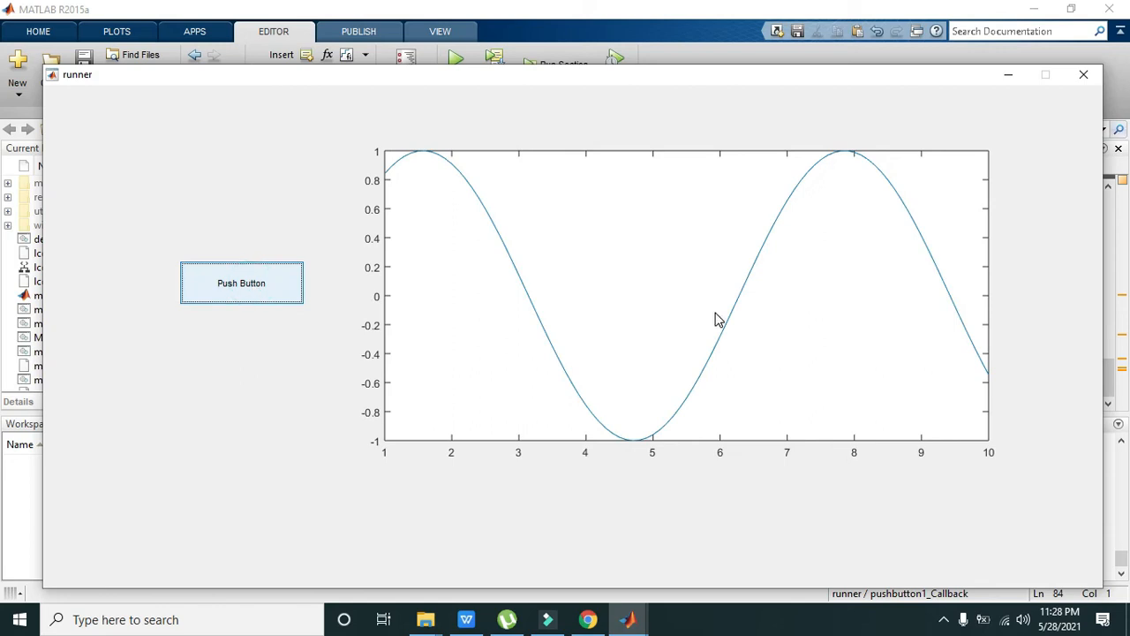
mouse_move(1098, 100)
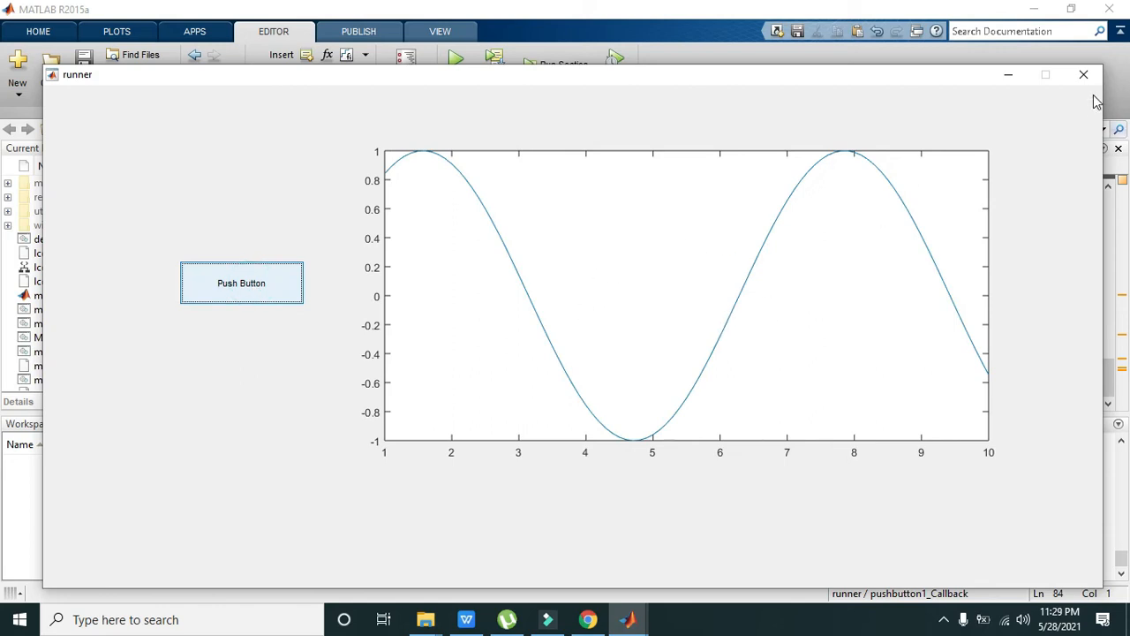
left_click(1080, 75)
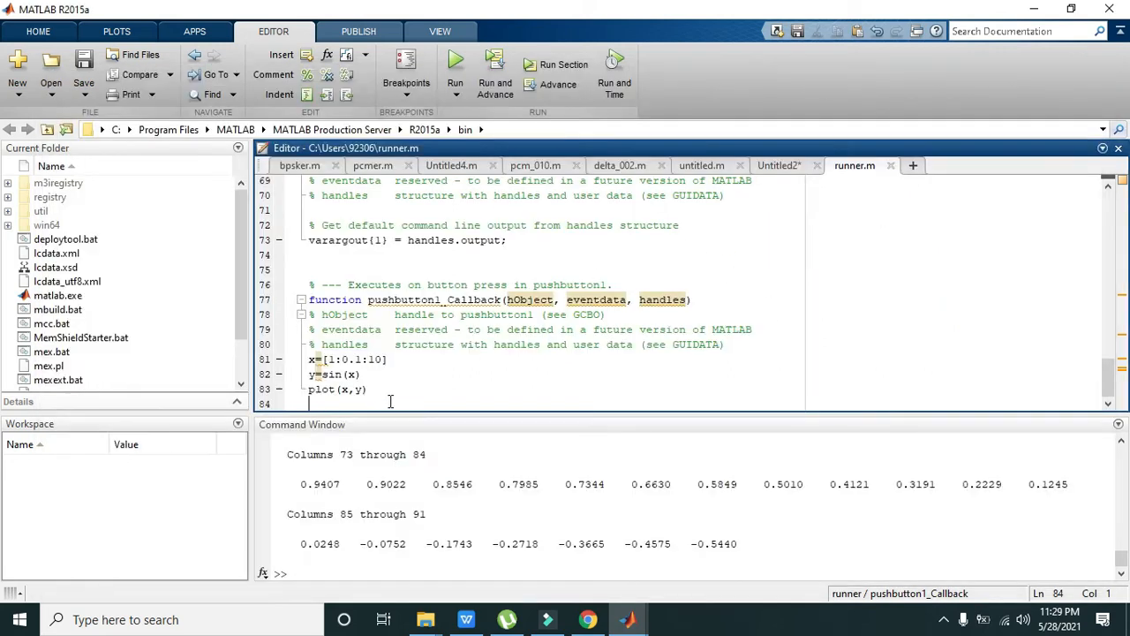
- Add set(gca,'color','k') after the plot command on line 84 of runner.m
type("set")
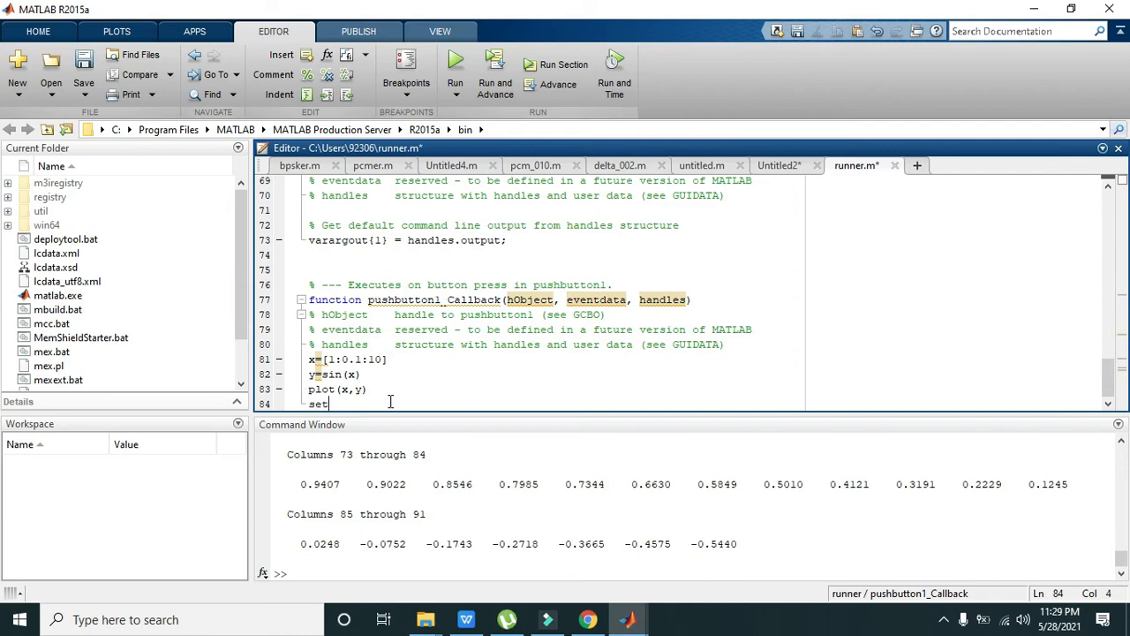
type("()")
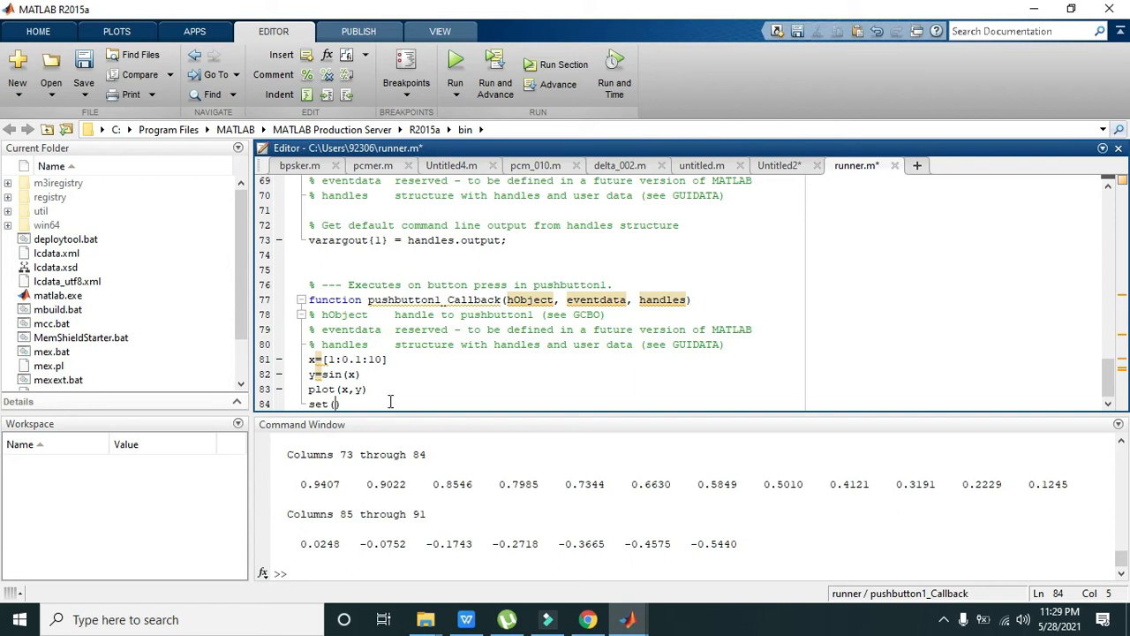
type("gca")
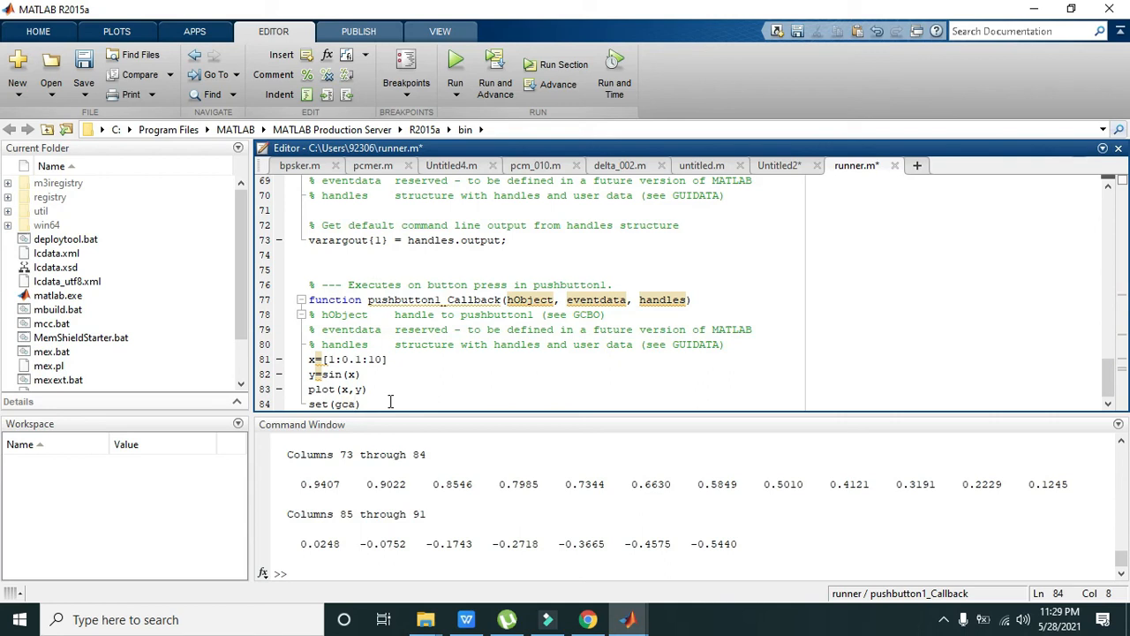
type("'color',")
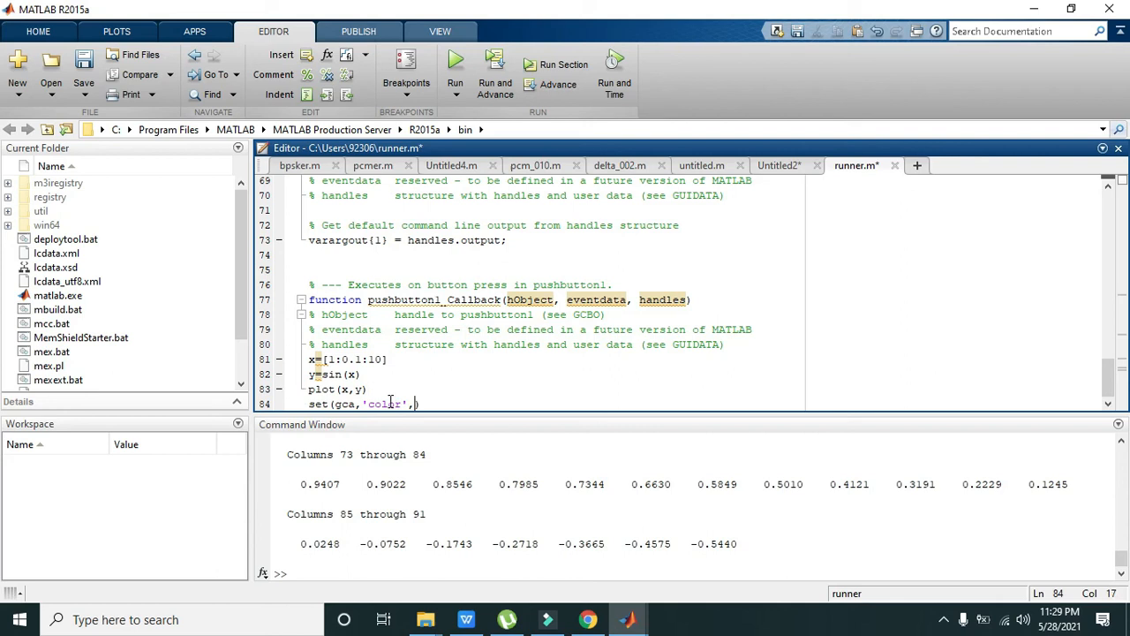
type("'k'")
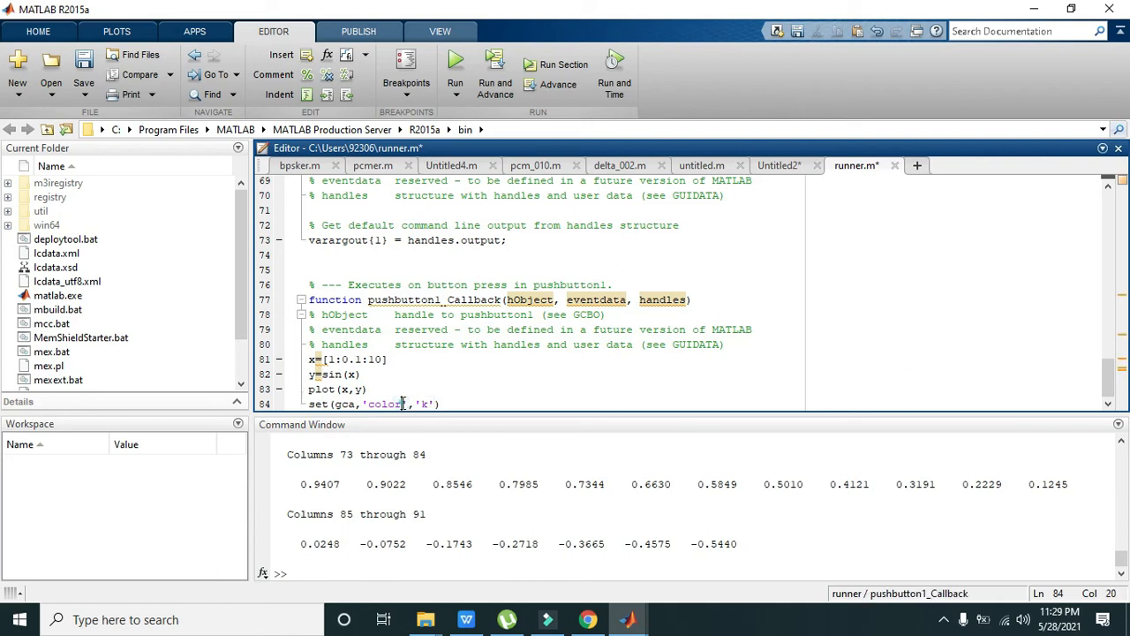
double_click(384, 404)
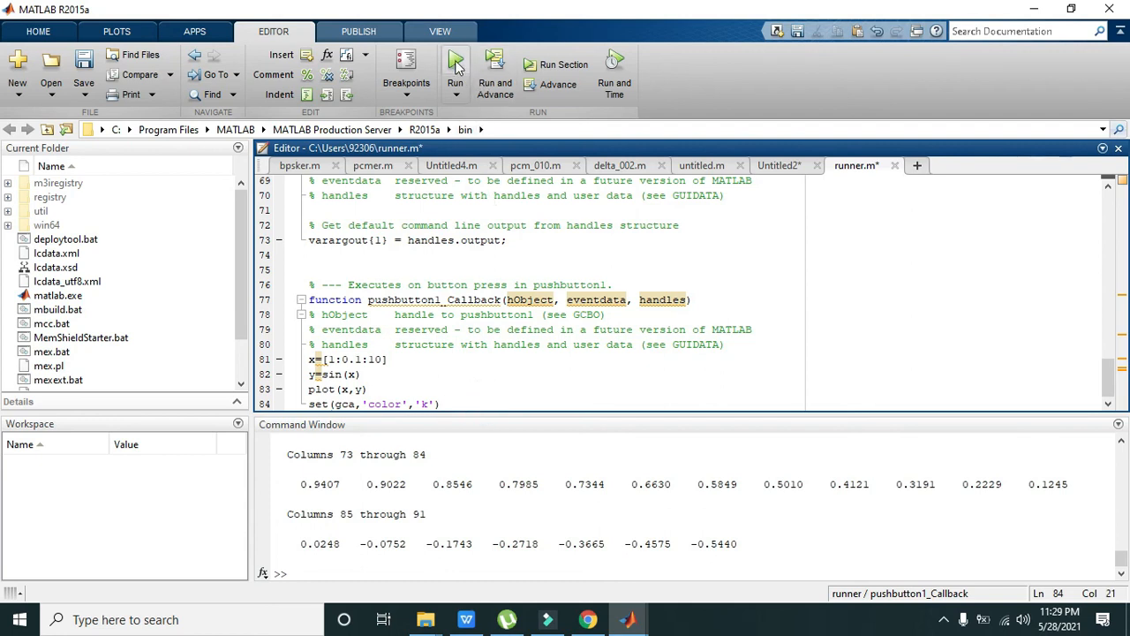
- Run the updated runner GUI and press Push Button to plot the sine wave on black
left_click(447, 65)
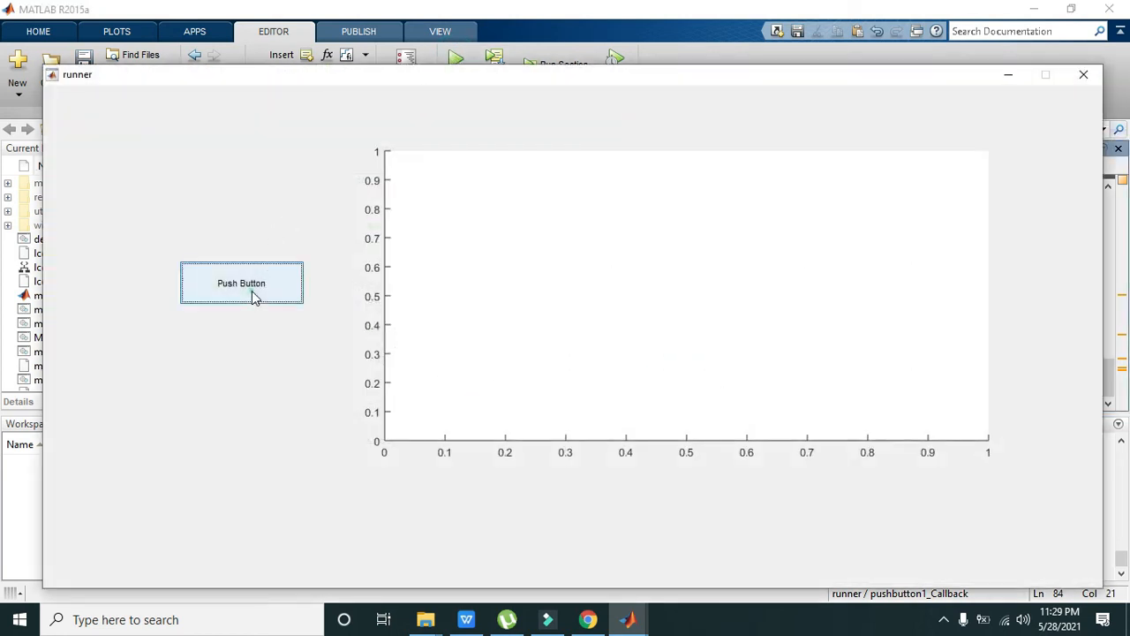
left_click(241, 282)
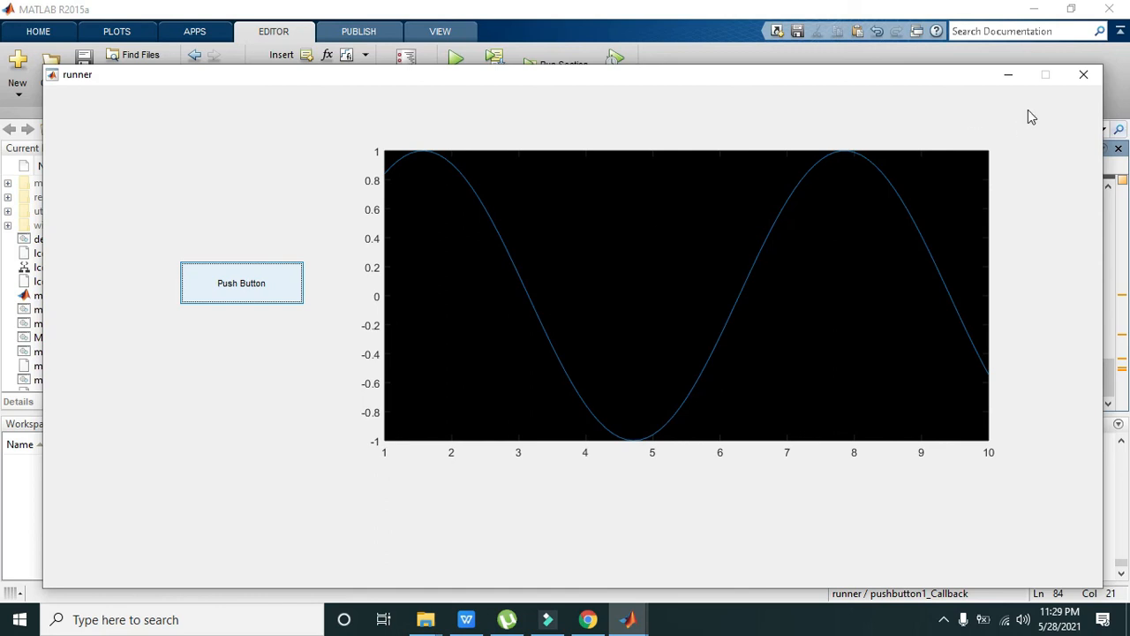
mouse_move(1079, 77)
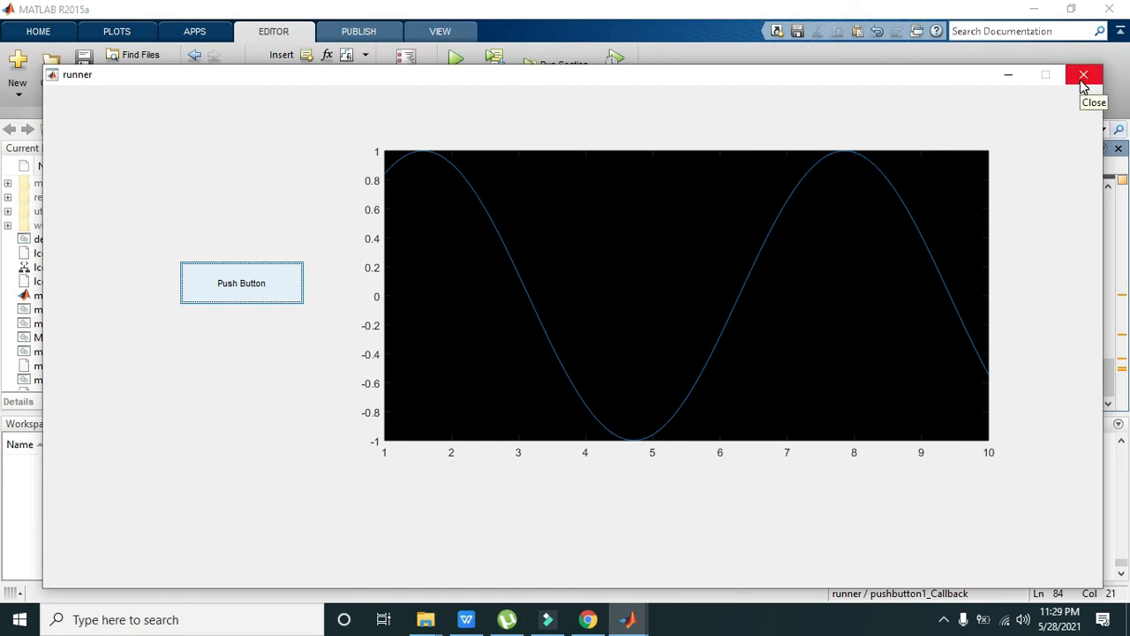
mouse_move(866, 78)
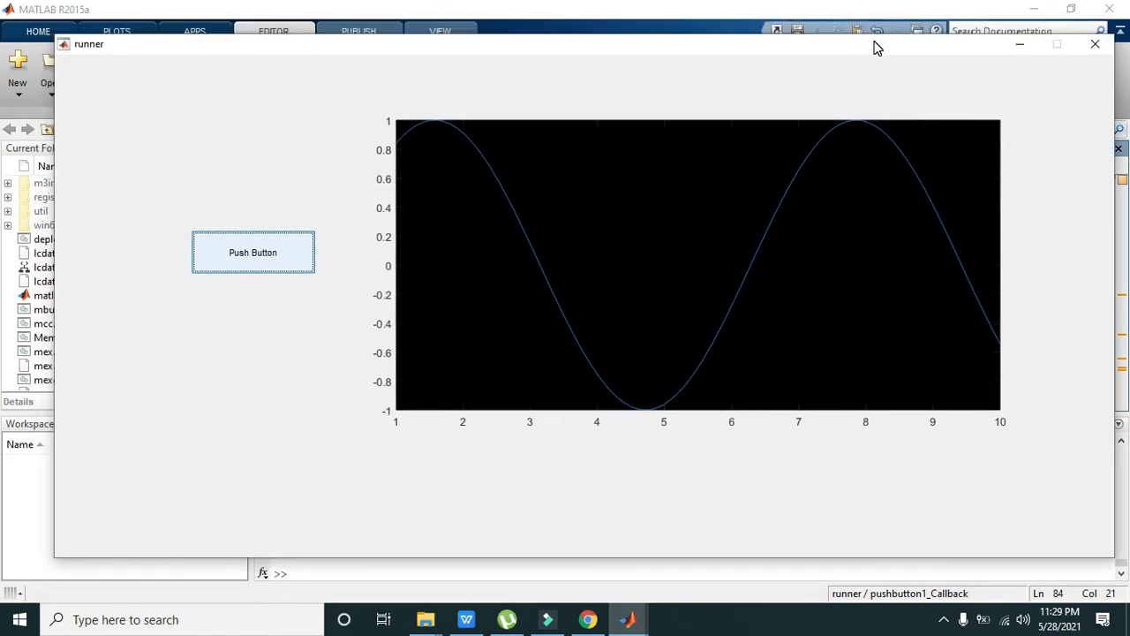
mouse_move(506, 66)
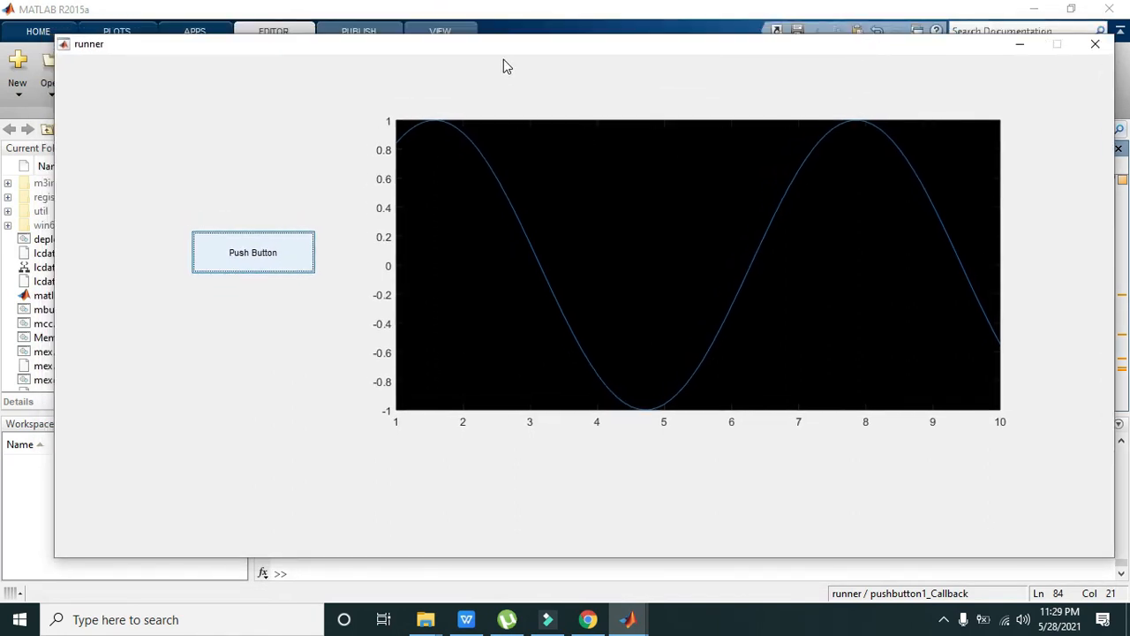